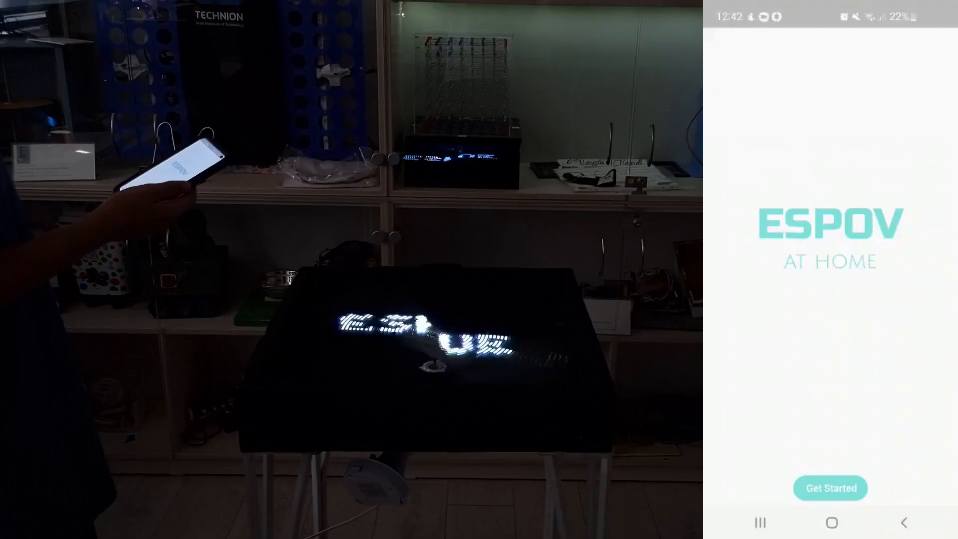
Step: Tap Get Started to leave the ESPOV splash screen
left_click(830, 488)
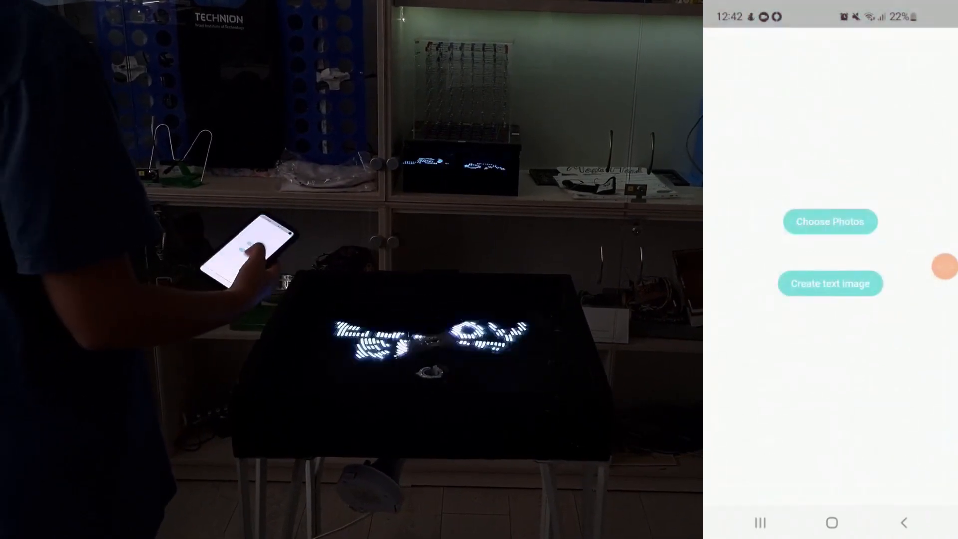
Step: Create a red 'HELLO' text image and save it to the phone
left_click(830, 283)
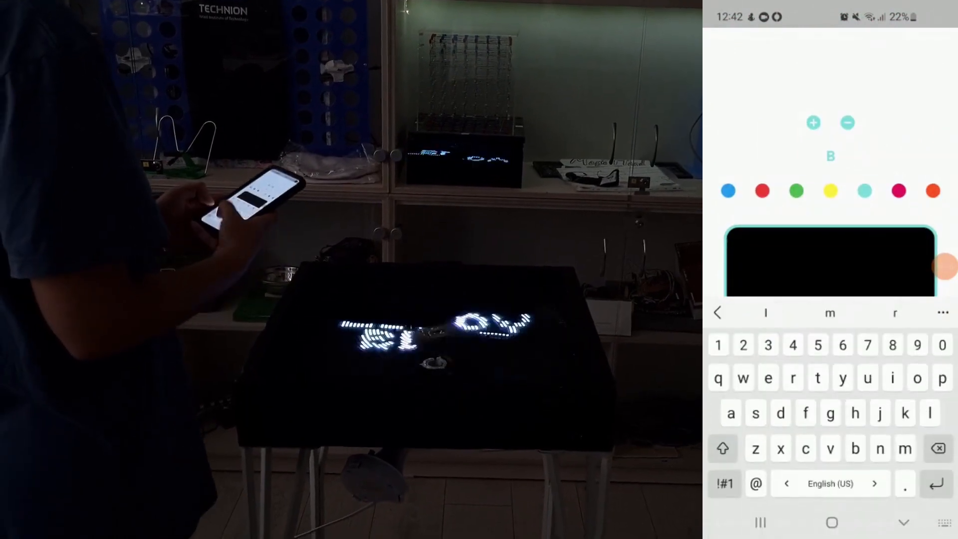
type("HELLO")
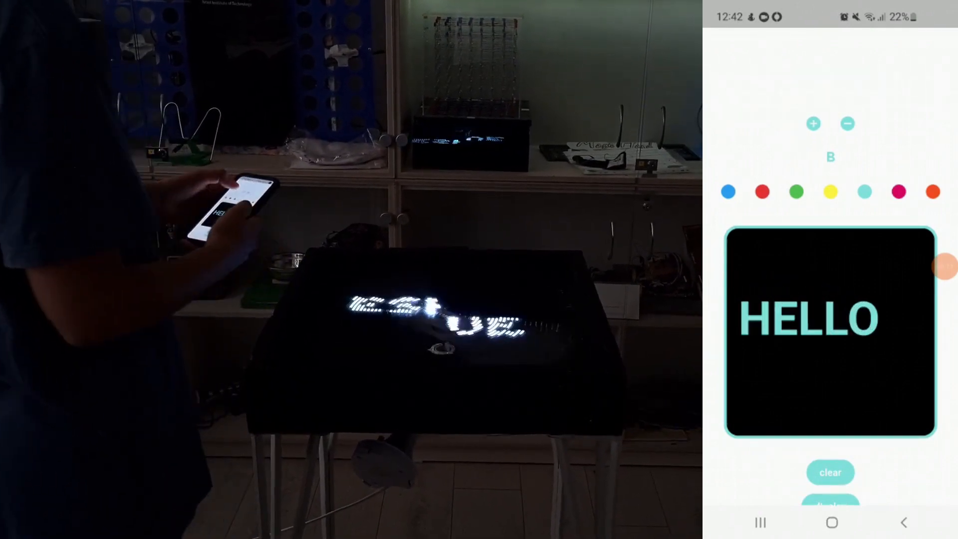
left_click(829, 332)
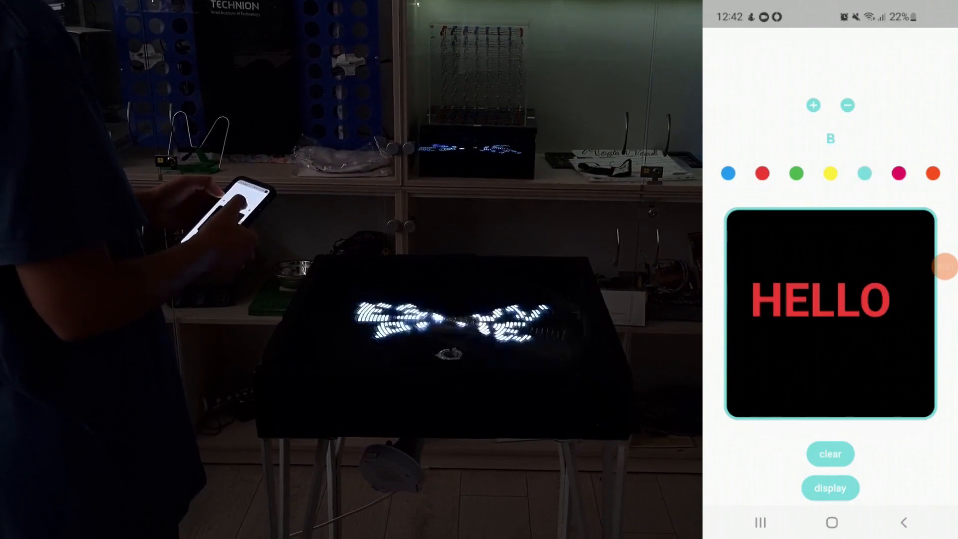
left_click(797, 174)
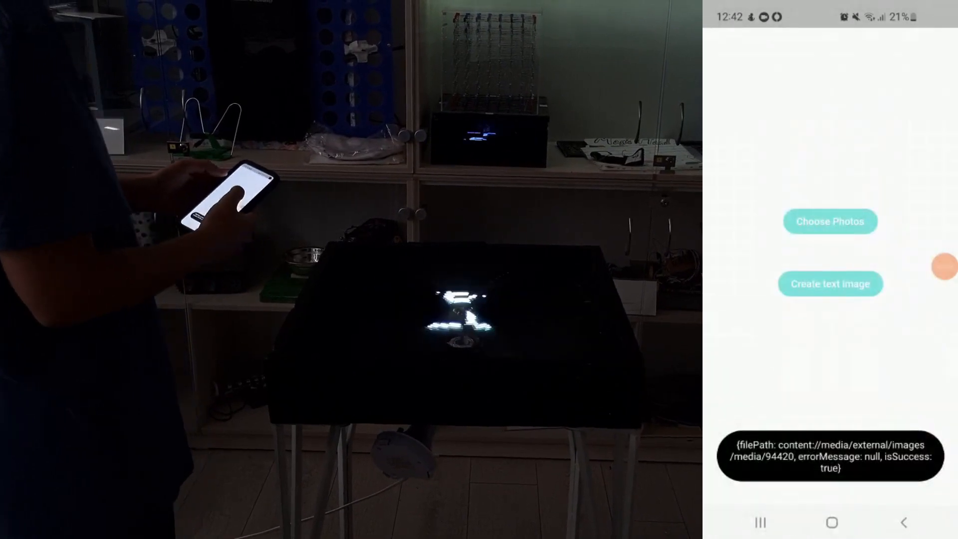
Step: Create an enlarged yellow 'ICST' text image and save it
left_click(830, 283)
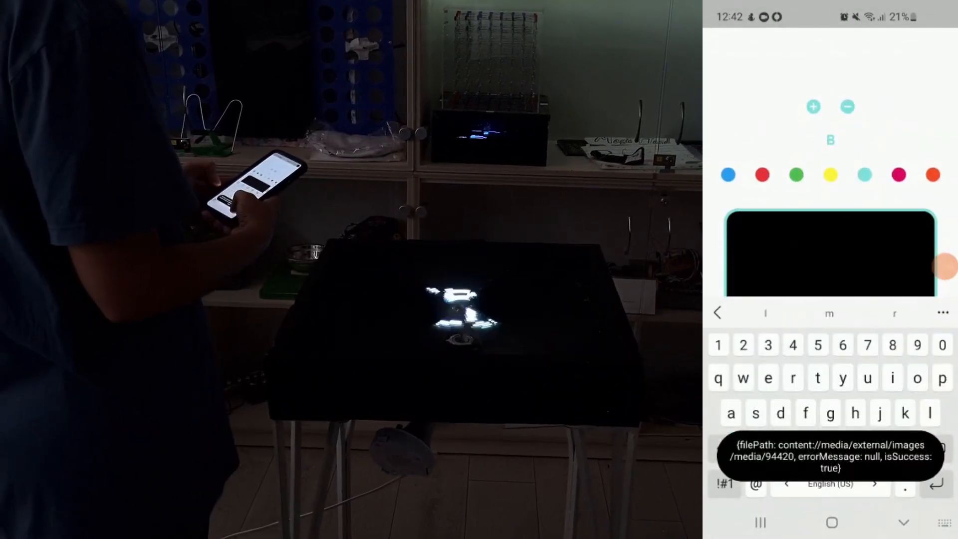
type("ICST")
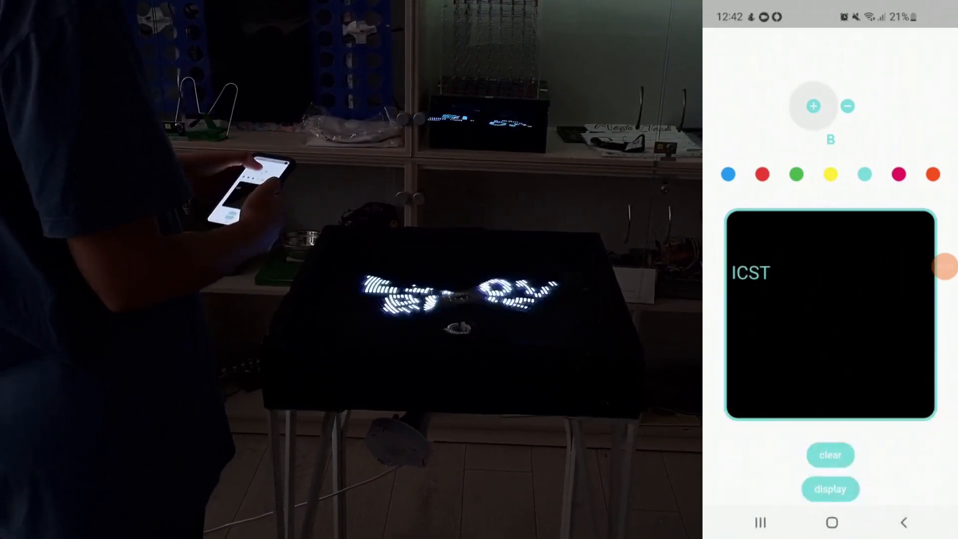
left_click(831, 174)
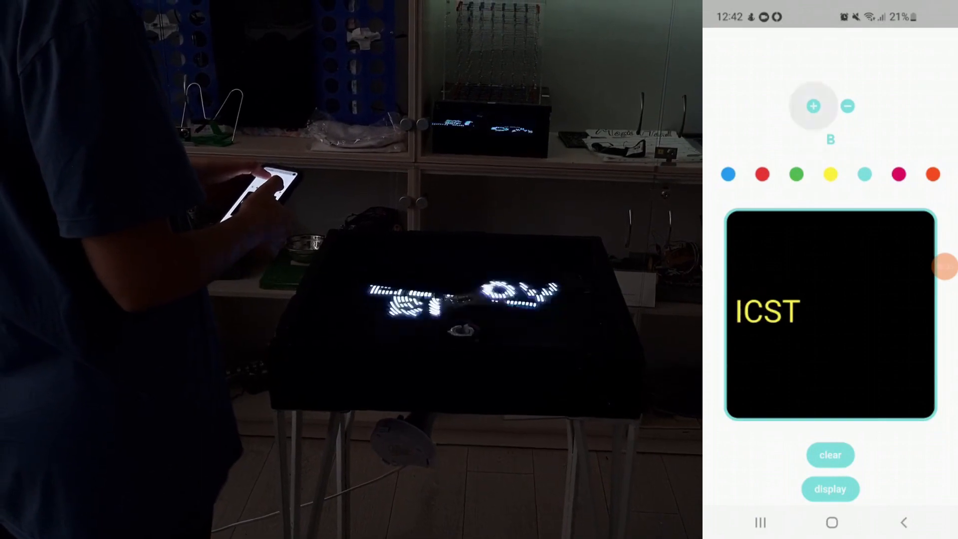
left_click(830, 311)
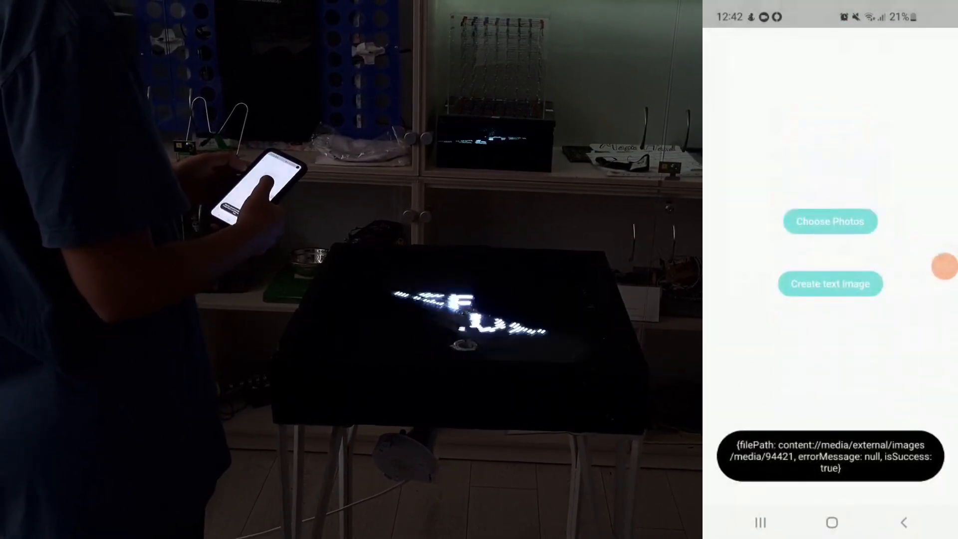
Step: Create a text image of three red heart emojis and save it
left_click(830, 283)
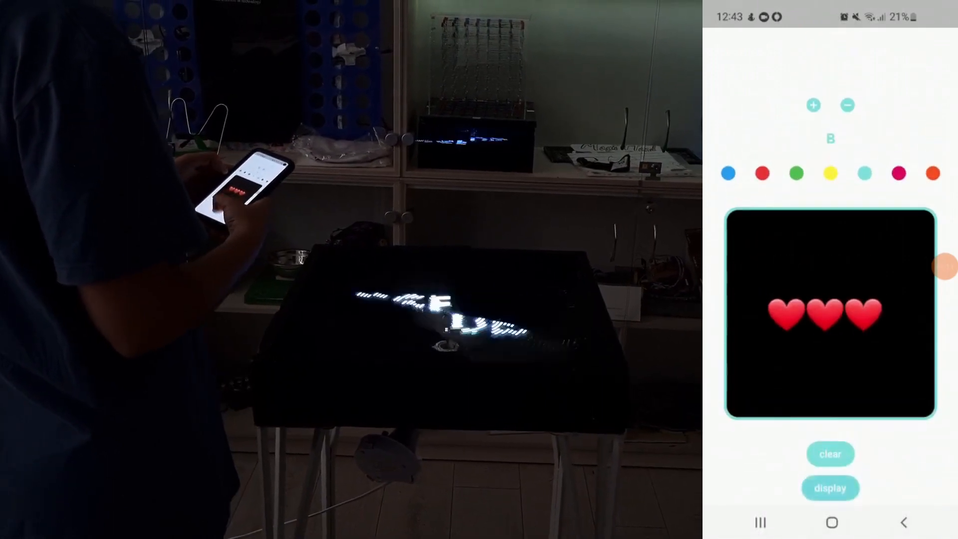
left_click(829, 487)
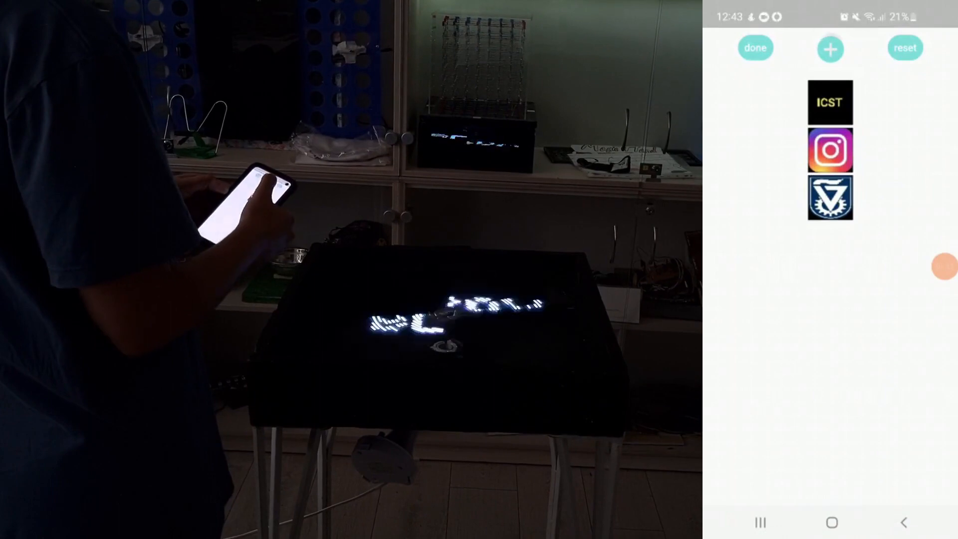
Step: Add the HELLO and hearts images, then start the five-image slideshow
left_click(830, 49)
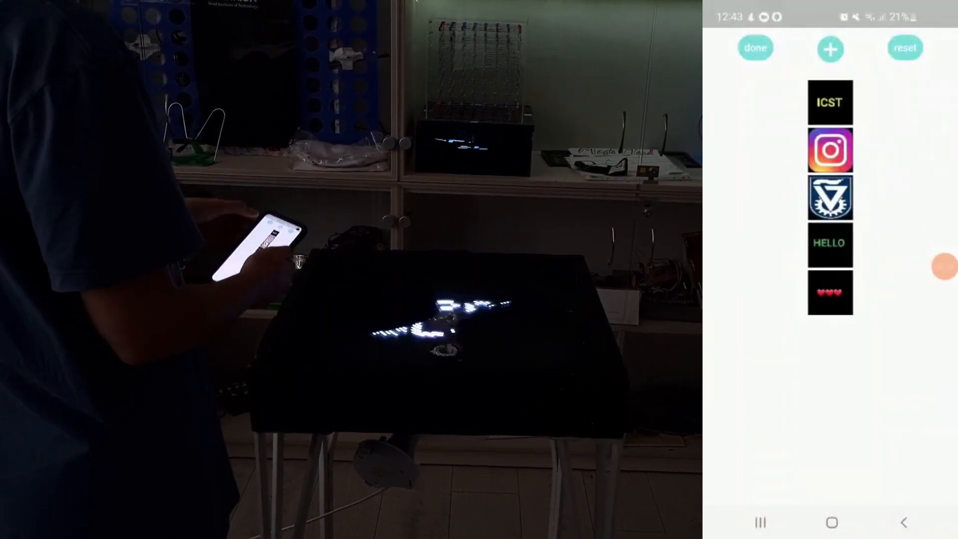
left_click(756, 47)
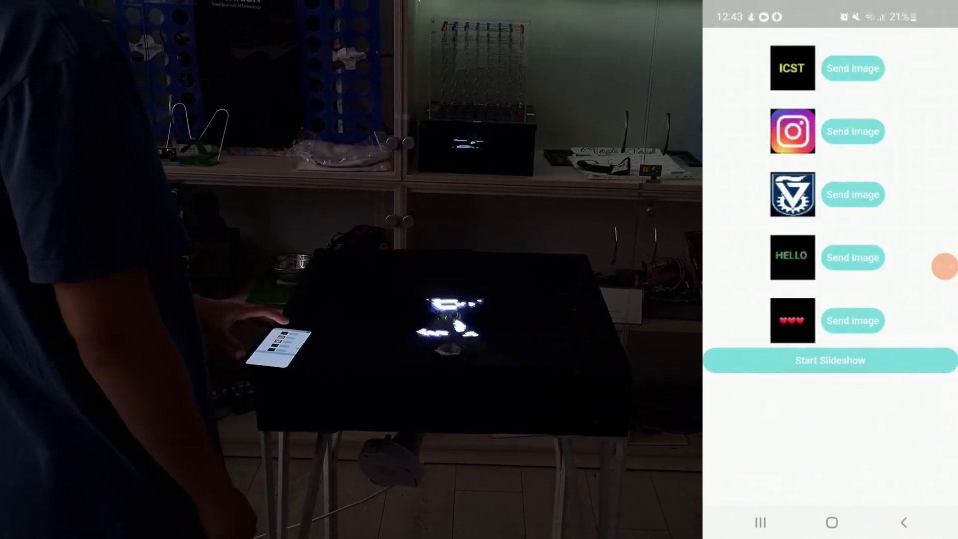
left_click(829, 360)
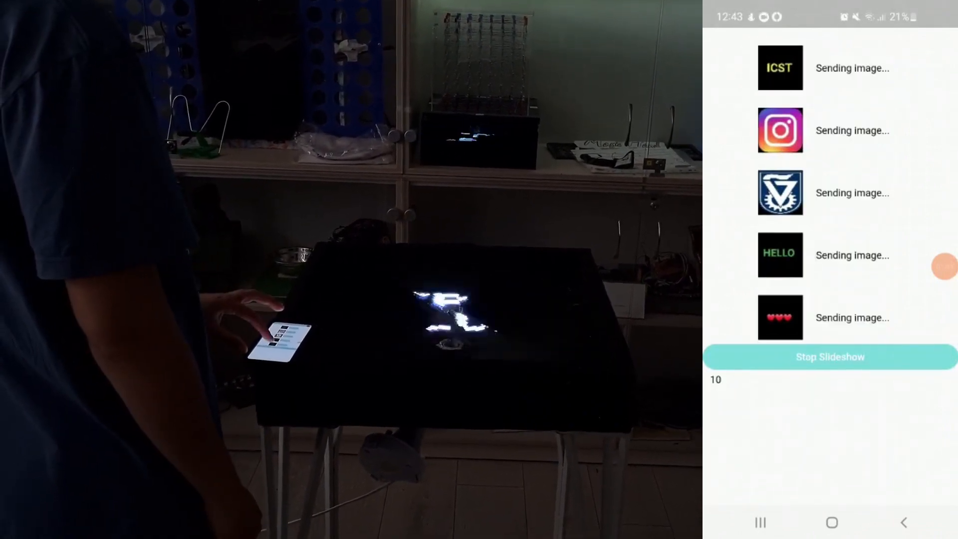